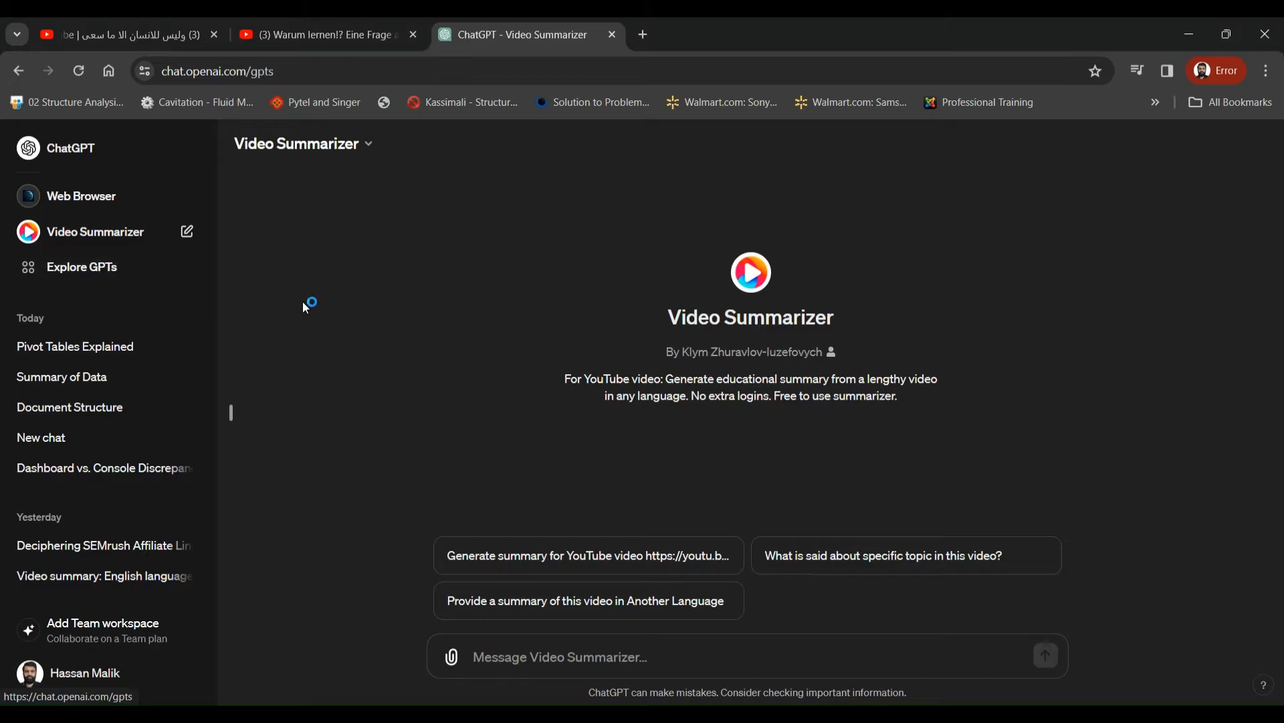
- Search the public GPT catalogue for 'video summ' and select the top Video Summarizer result
left_click(81, 266)
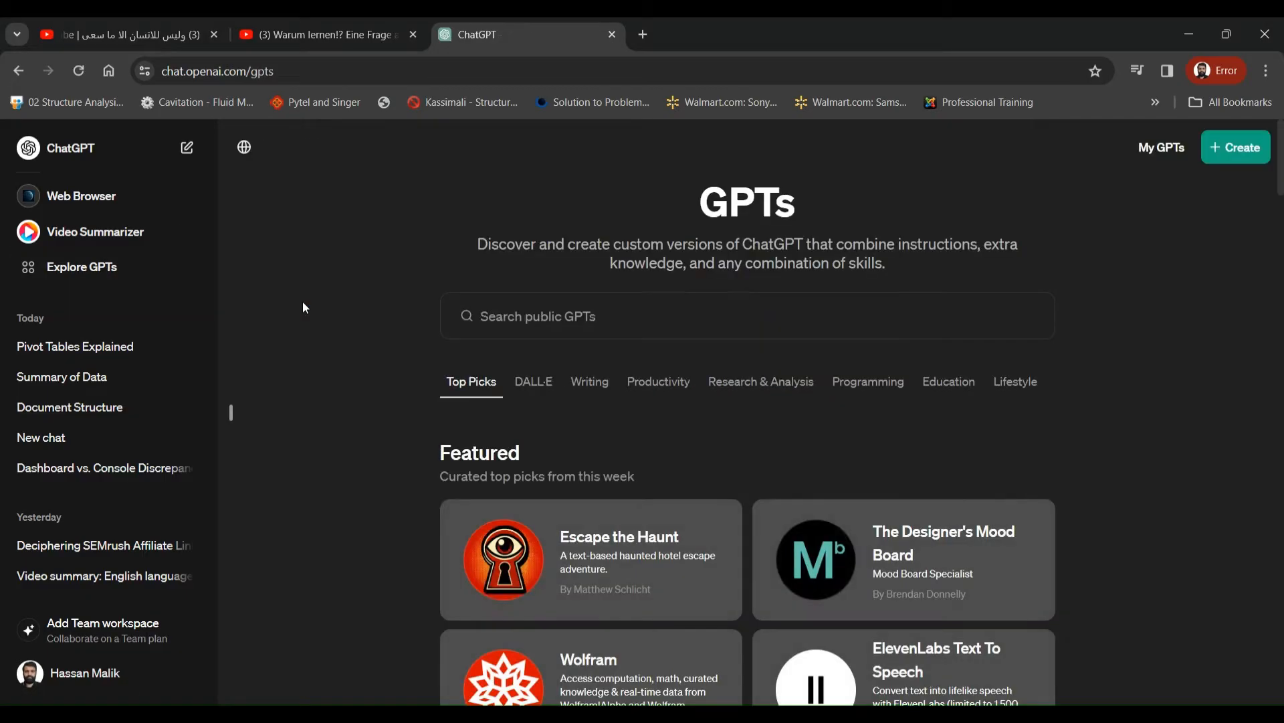
scroll("down", 3)
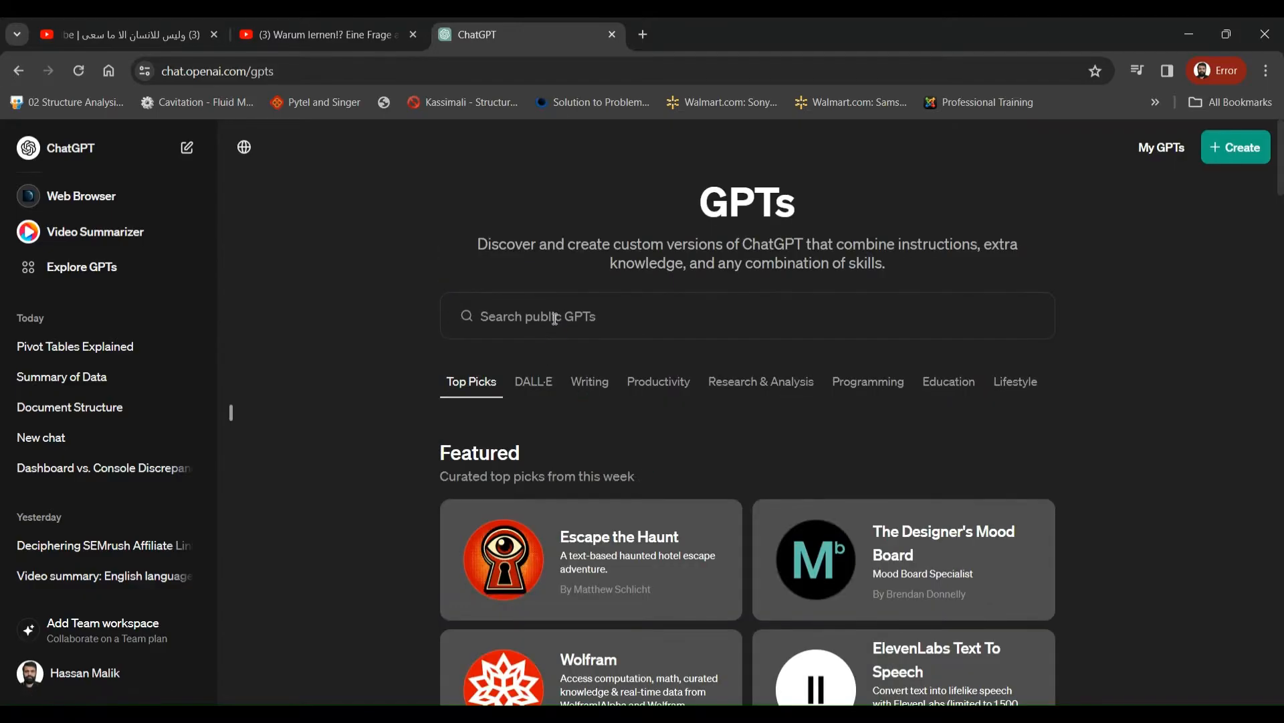
type("video summ")
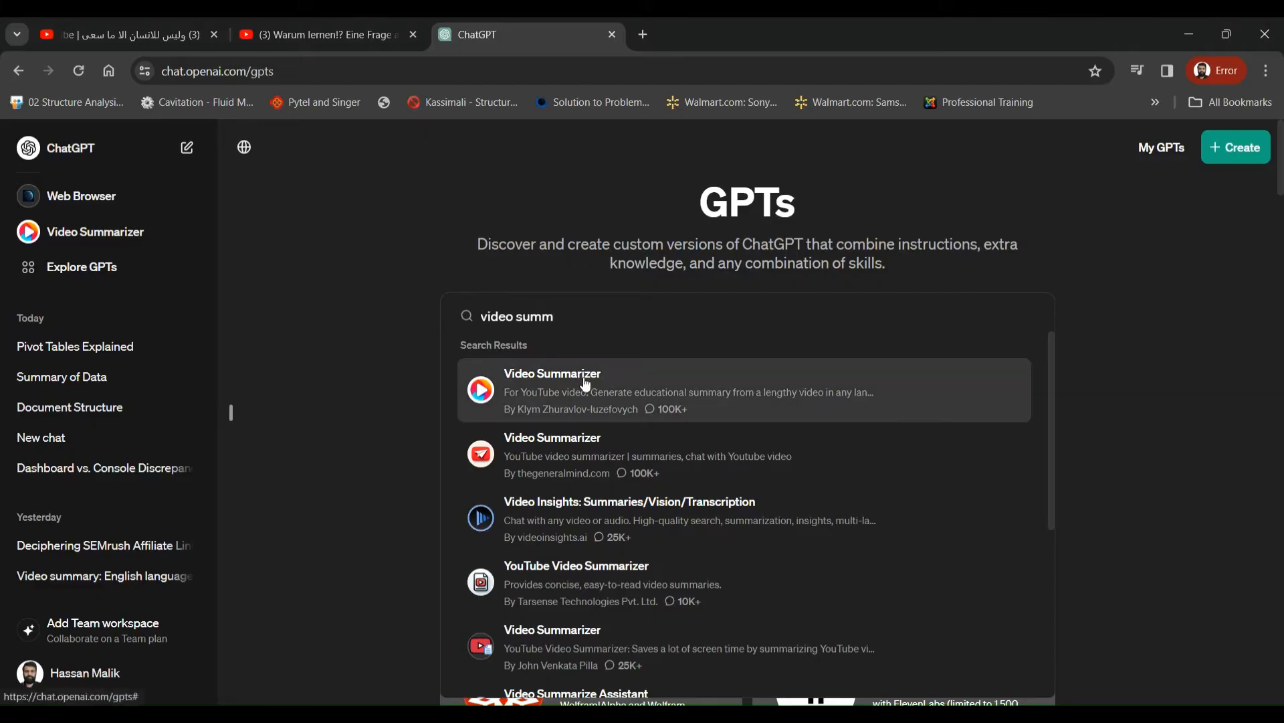
left_click(585, 390)
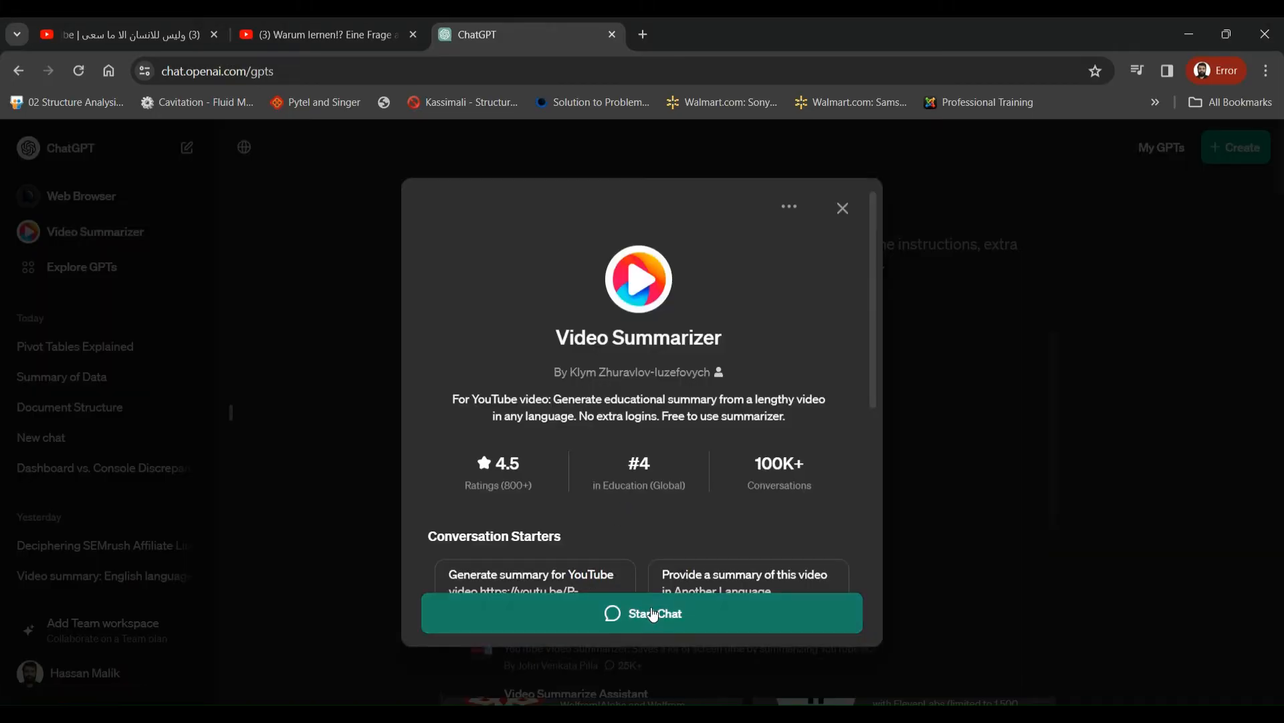
- Begin a chat with Video Summarizer, then bring up the TEDx talks on YouTube
left_click(641, 613)
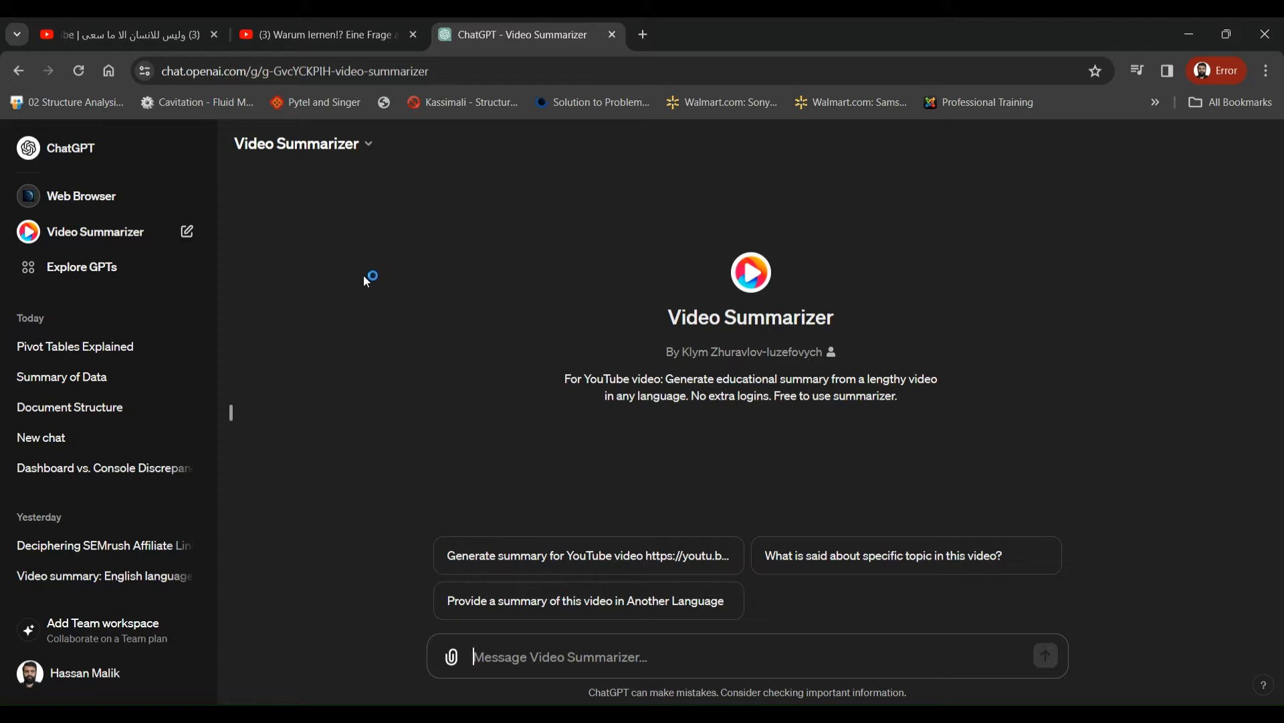
left_click(324, 35)
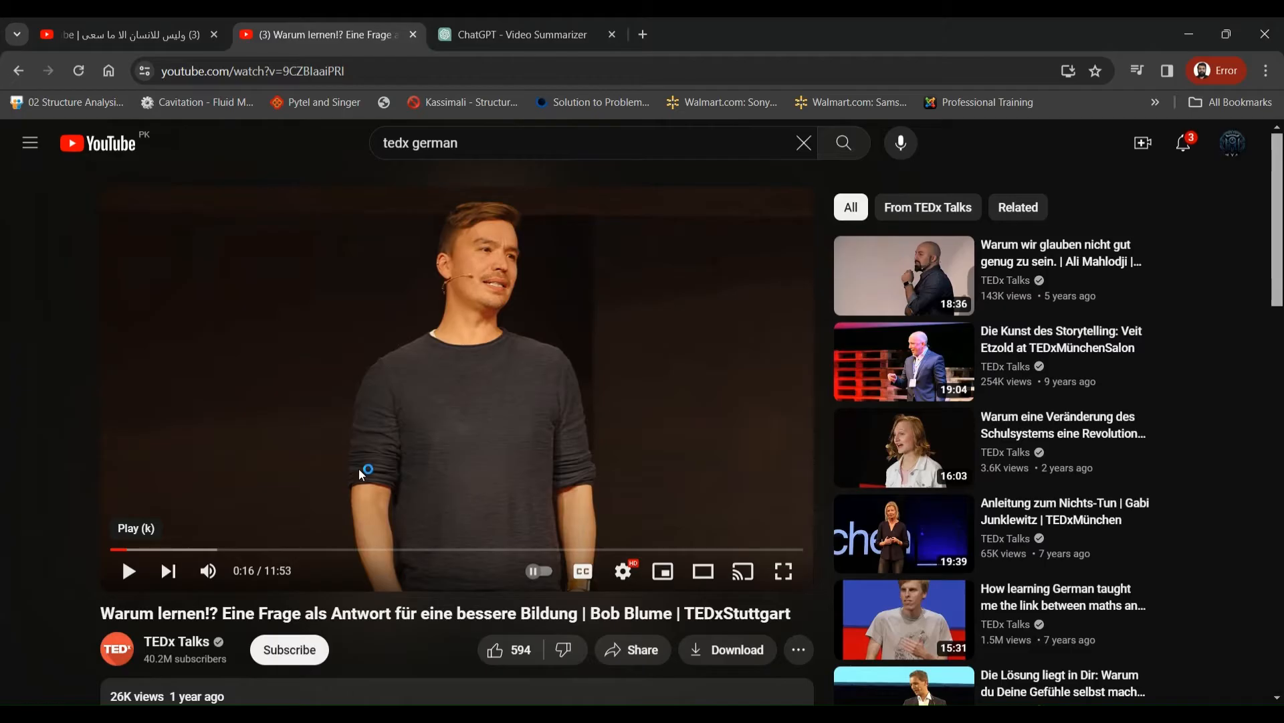
mouse_move(421, 339)
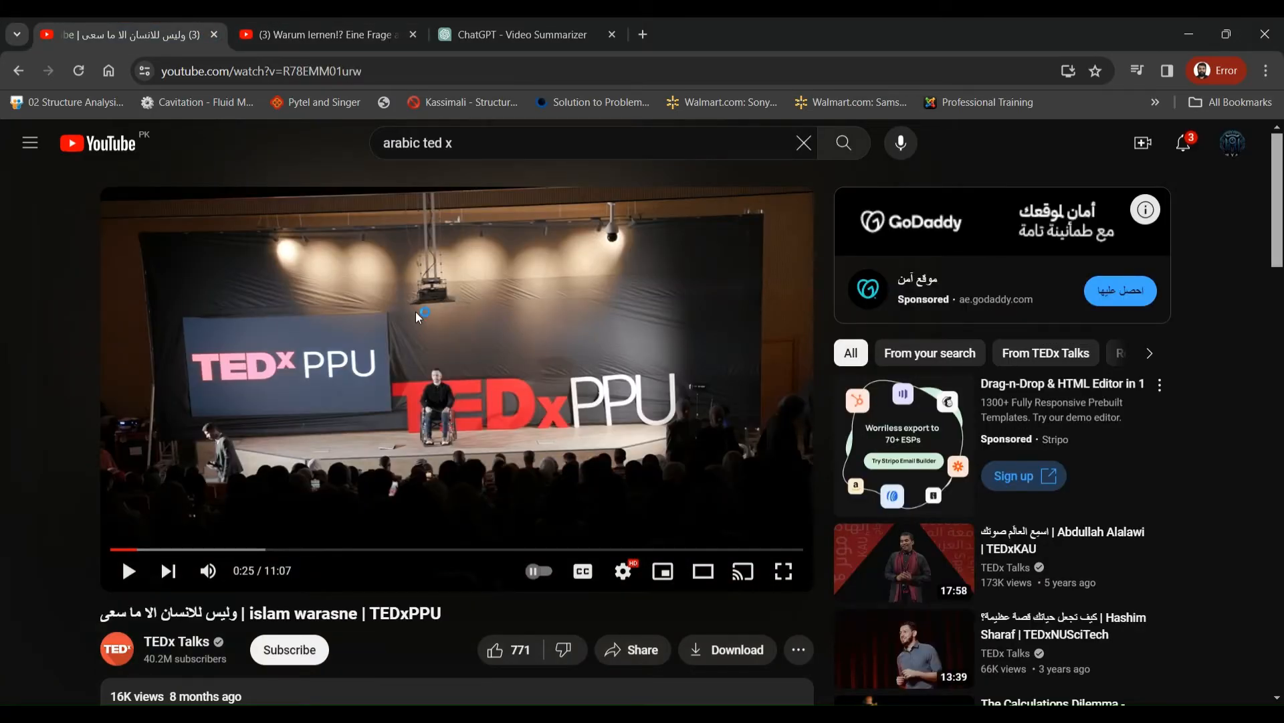
- Grab the German TEDx talk's URL from YouTube and go back to the Video Summarizer chat
left_click(320, 35)
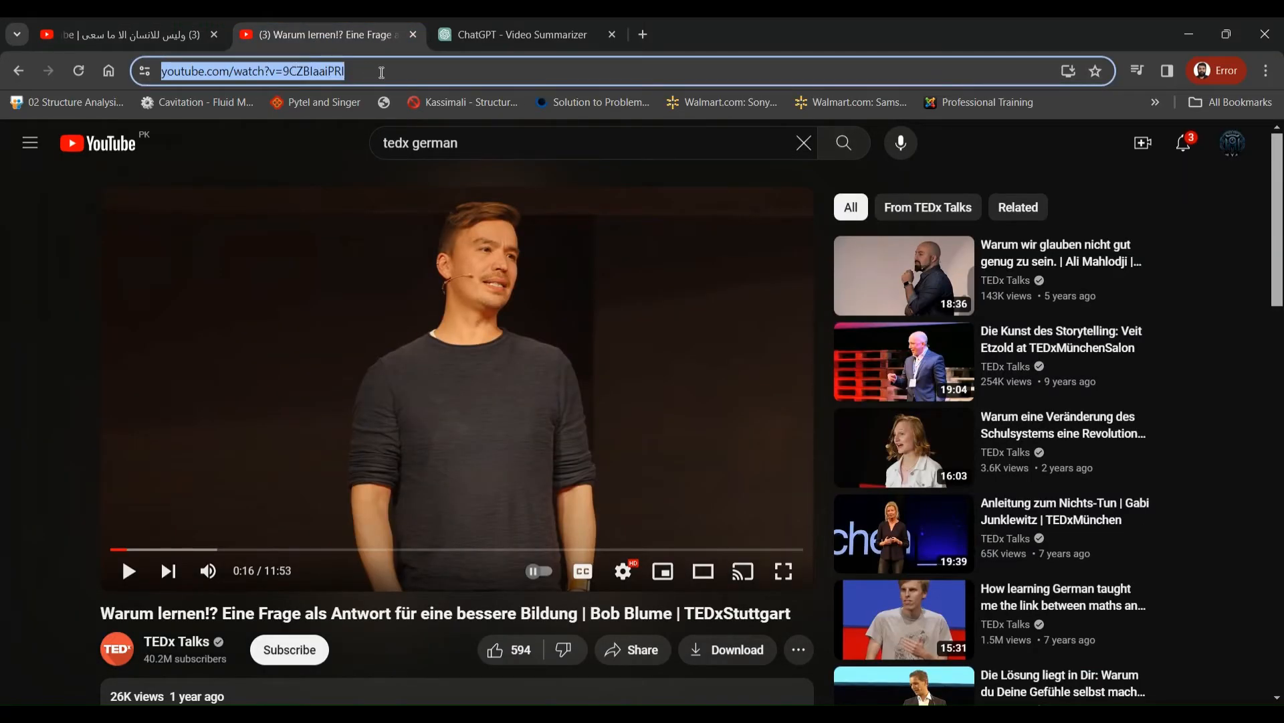
left_click(519, 35)
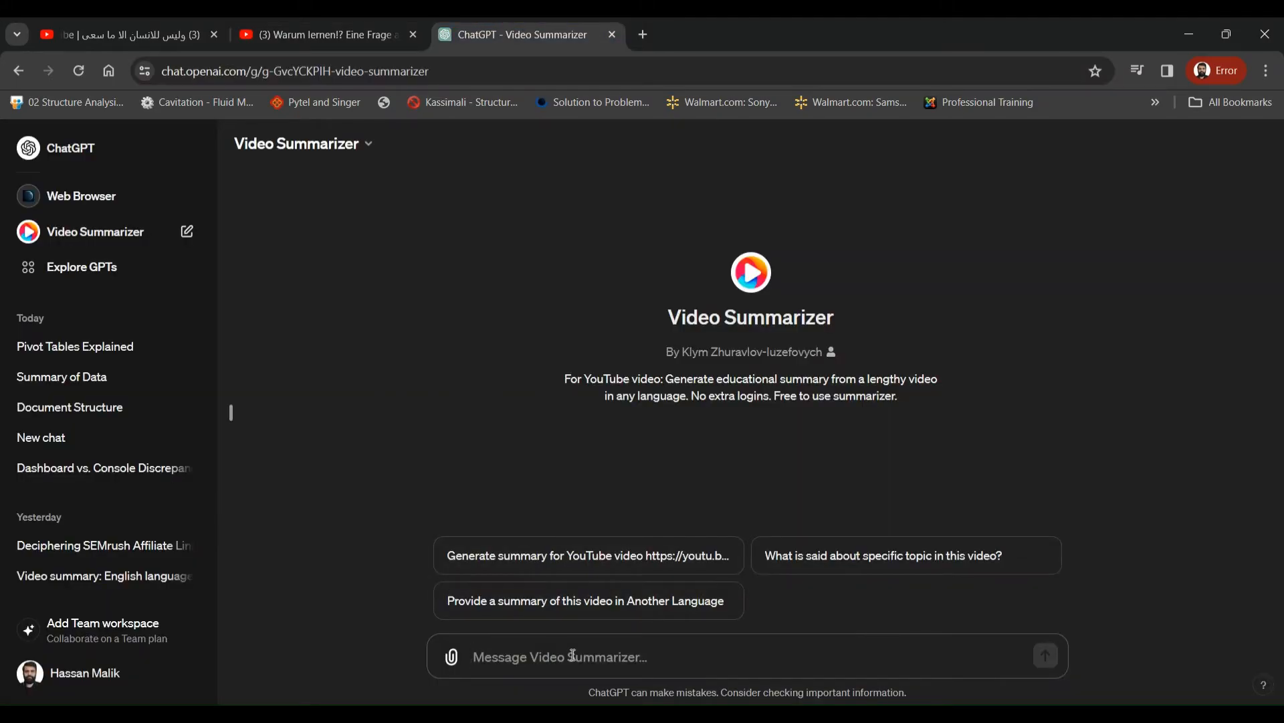
- Send 'hey chat, please summarize this video in 150 words. Here is the link:' with the German talk's URL
type("hey chat. can you p")
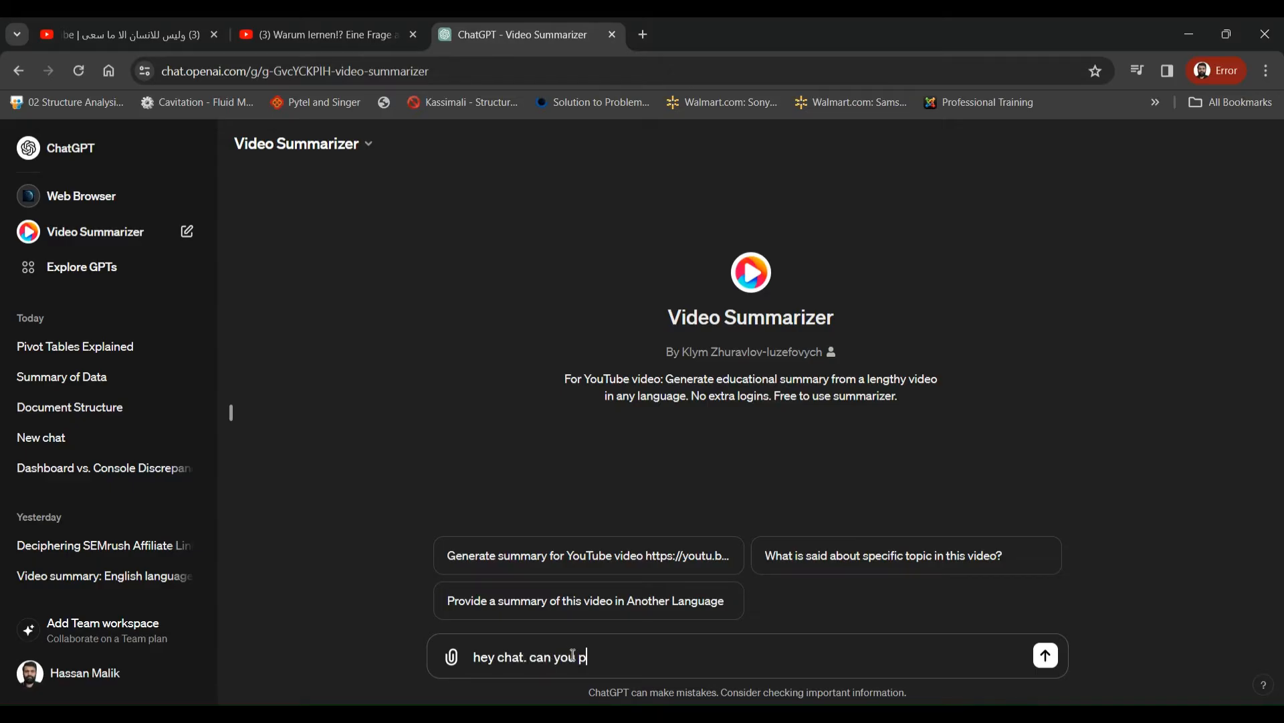
type("lease summari")
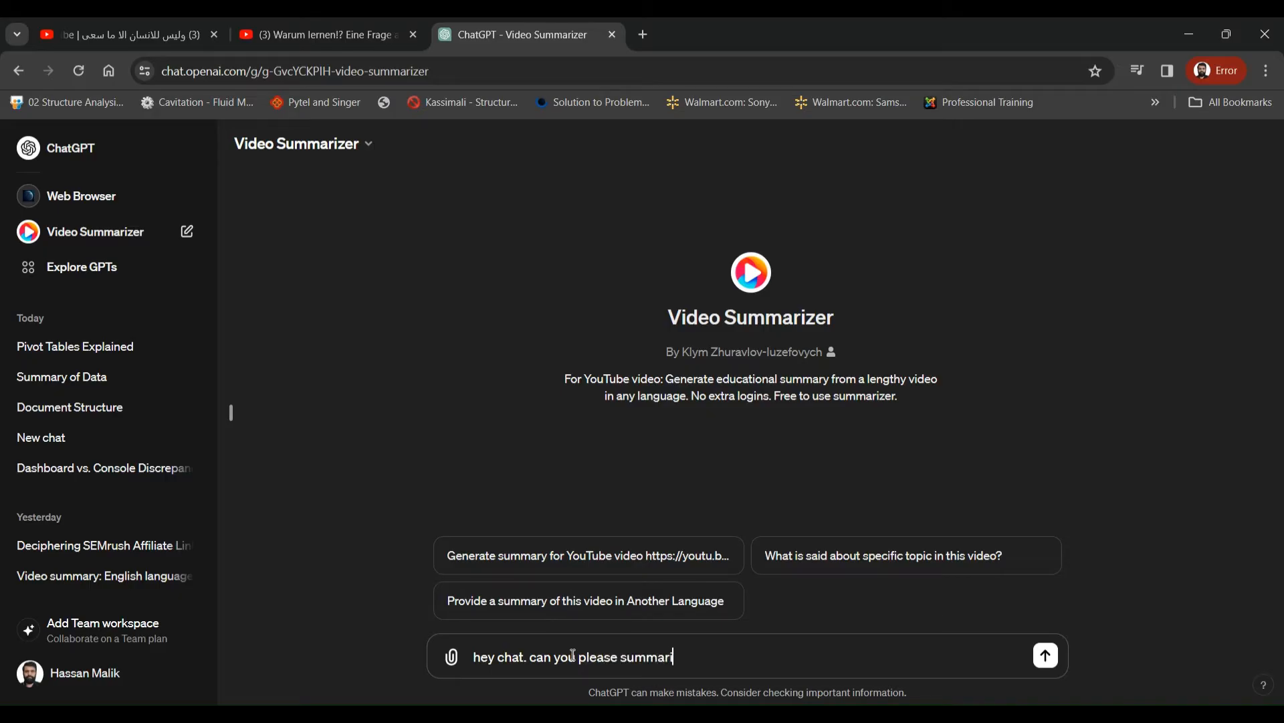
type("ze this video in 1")
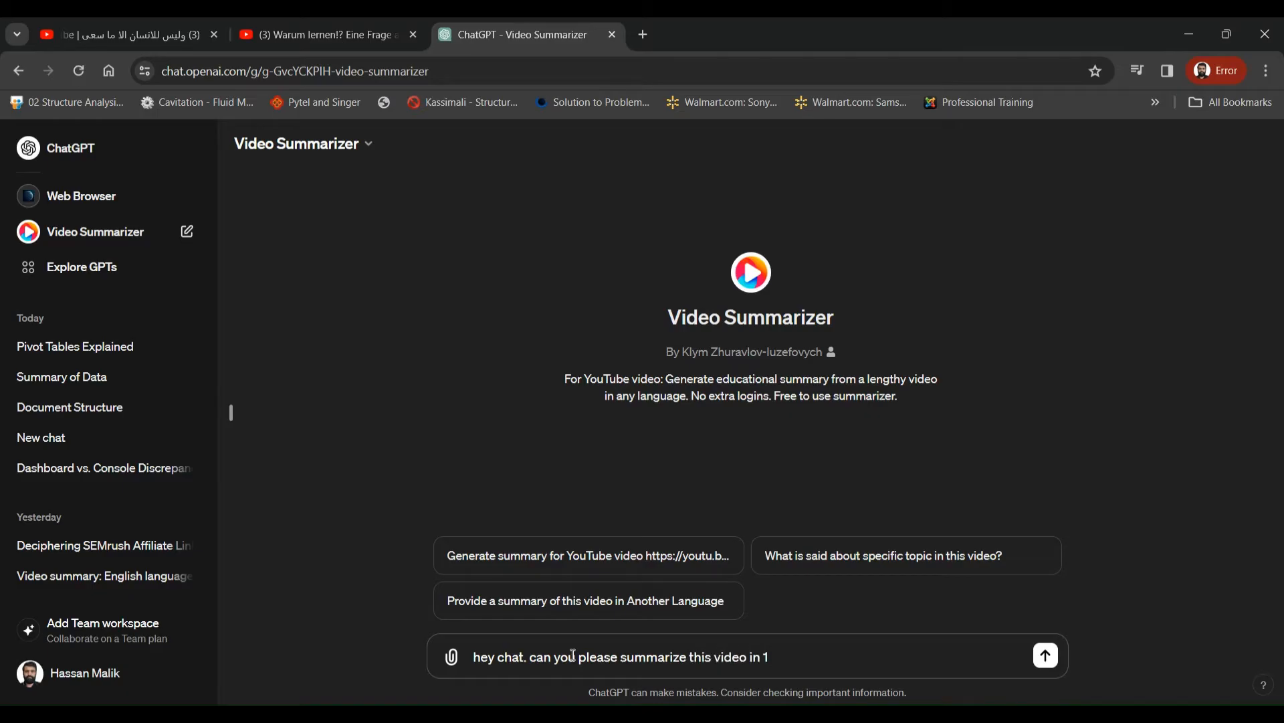
type("50 words")
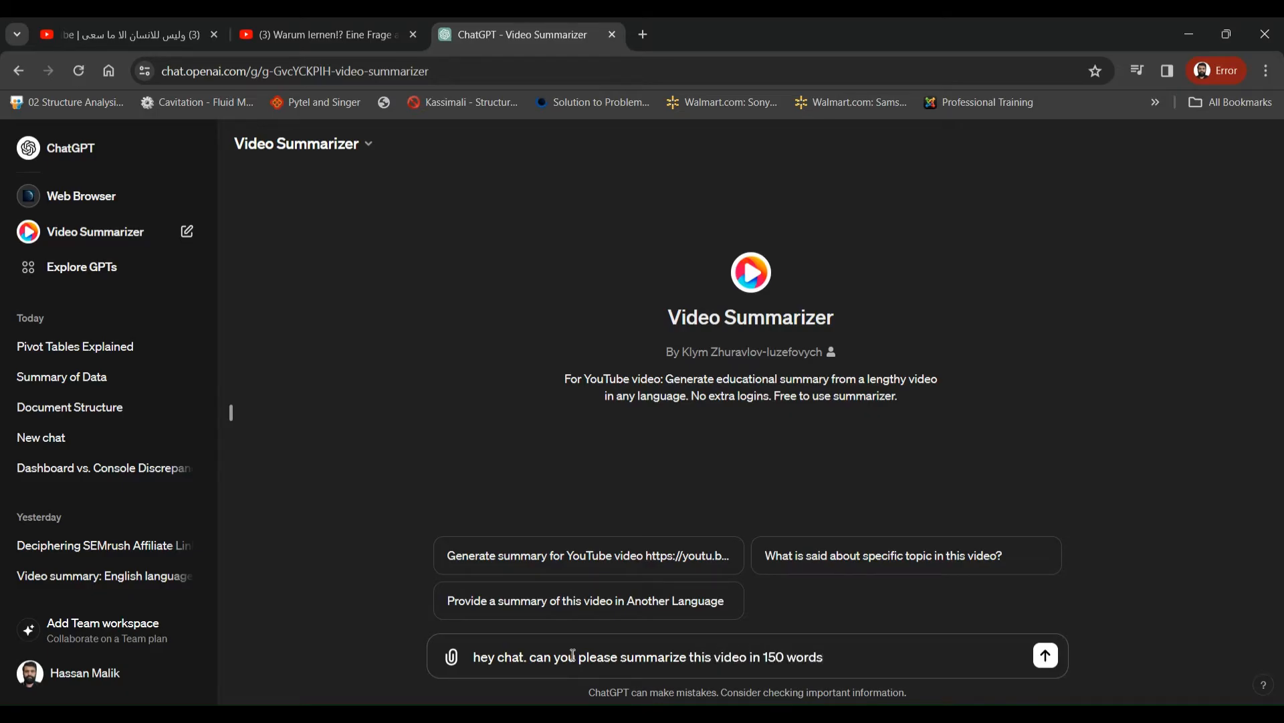
type("Here is the link:")
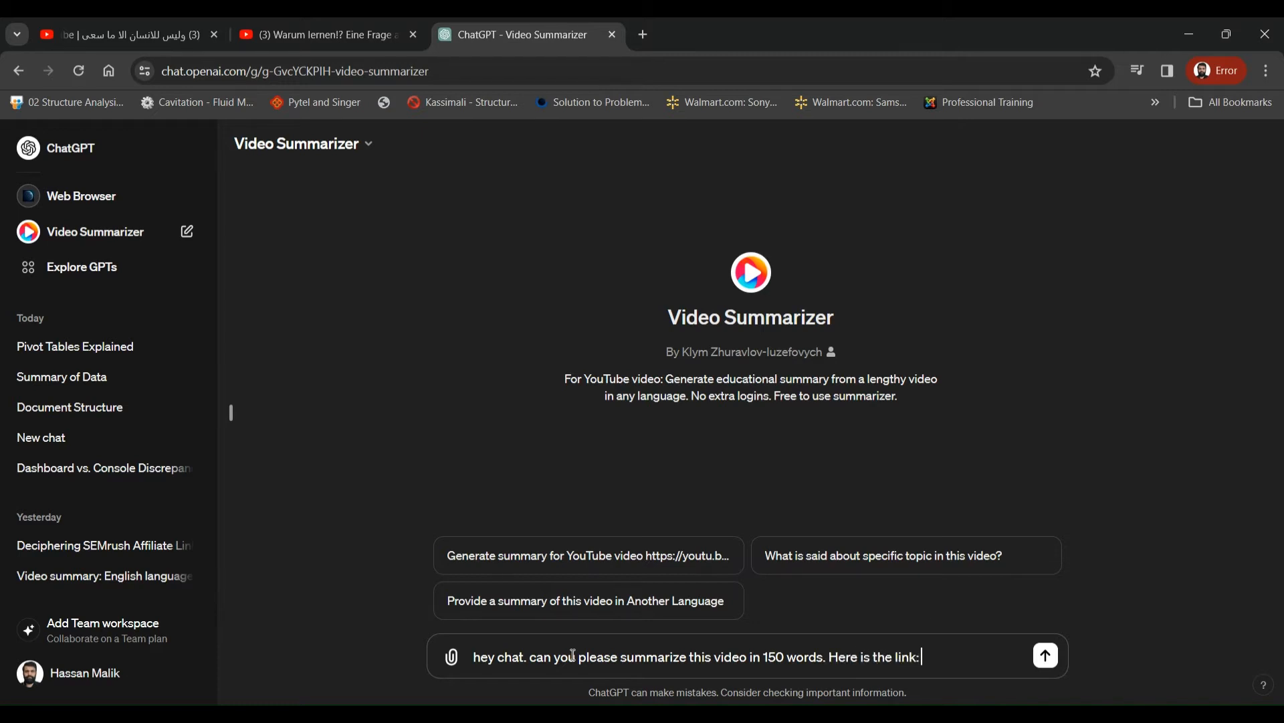
left_click(1045, 654)
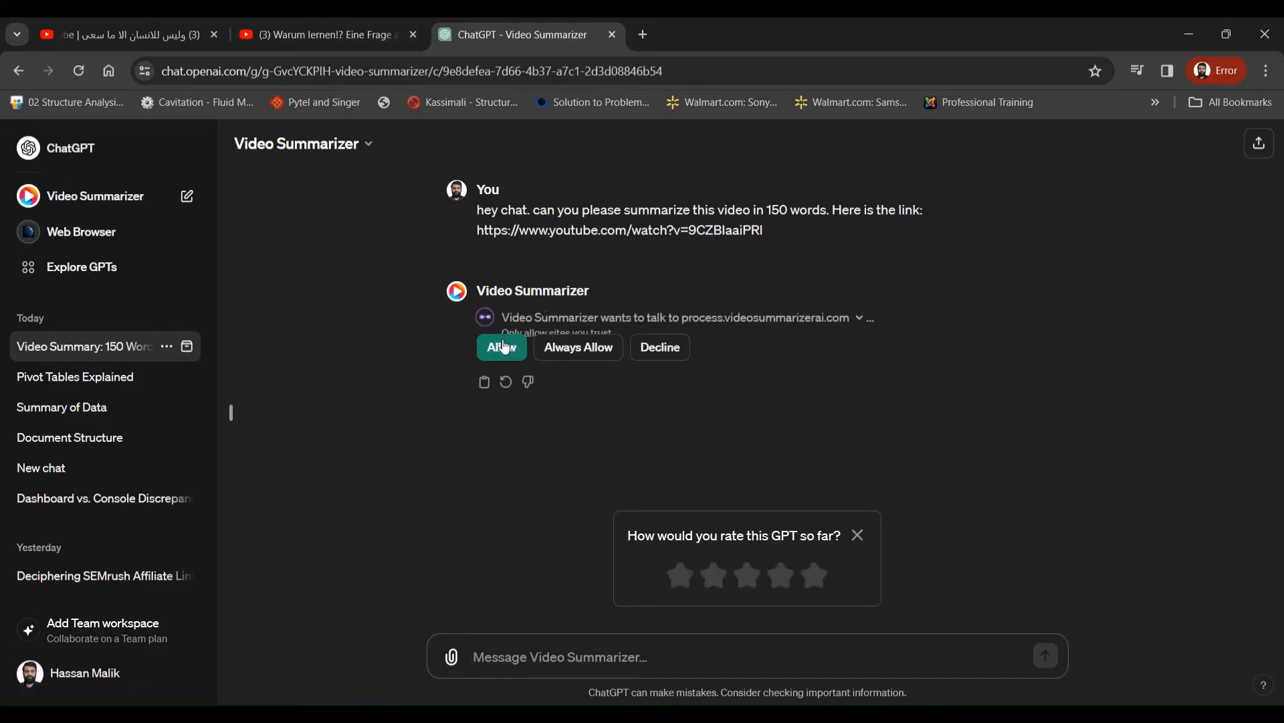
- Allow the summarizer service, read the German talk's summary, then view the Arabic TEDx talk
left_click(502, 347)
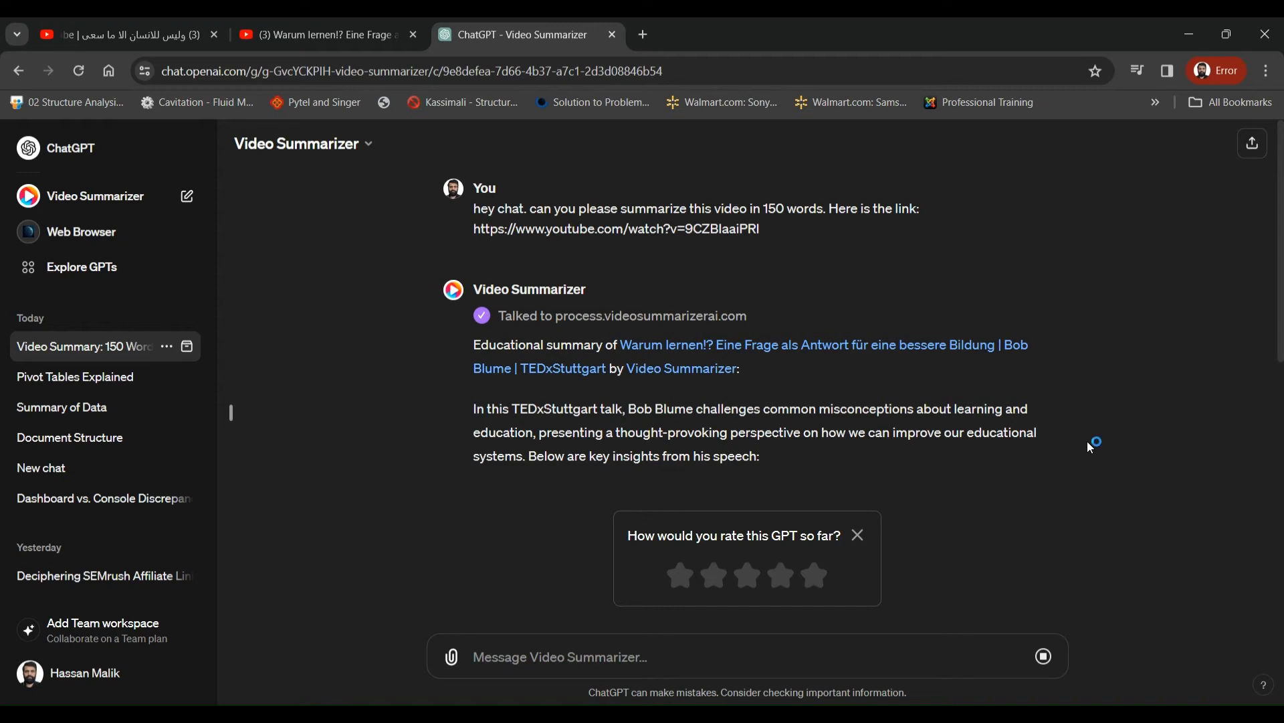
mouse_move(877, 414)
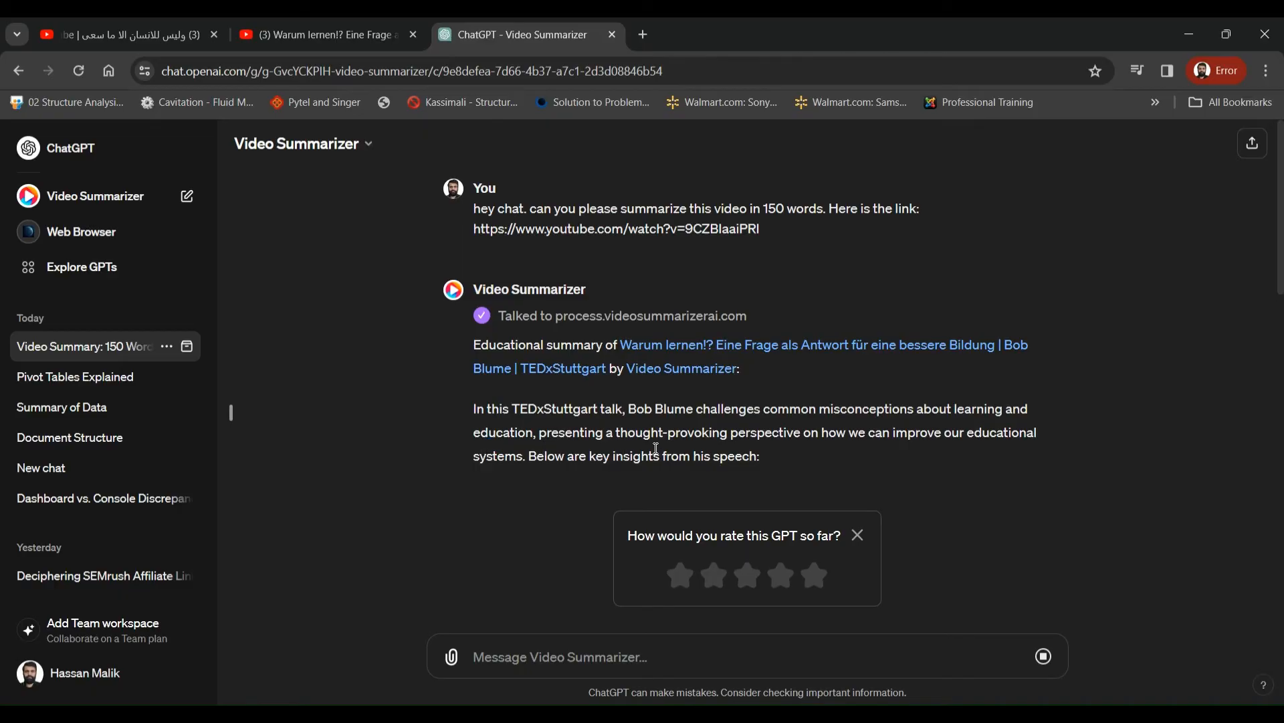
scroll("down", 3)
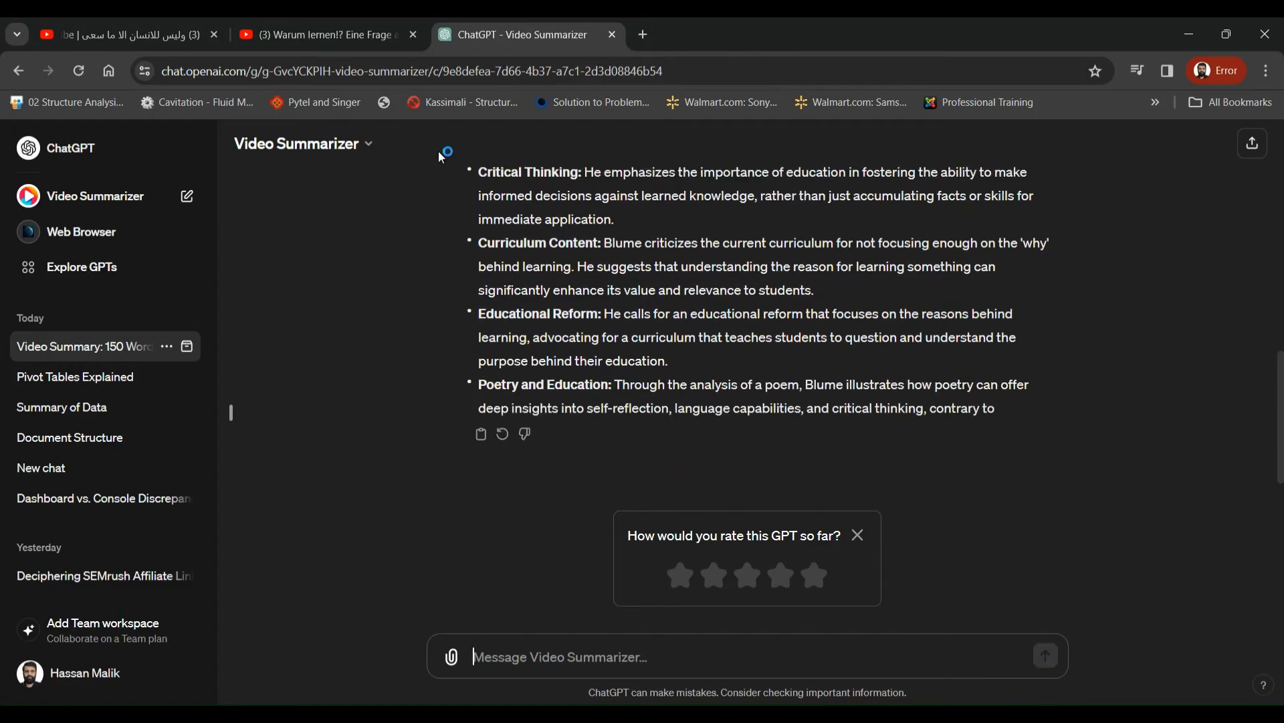
left_click(124, 35)
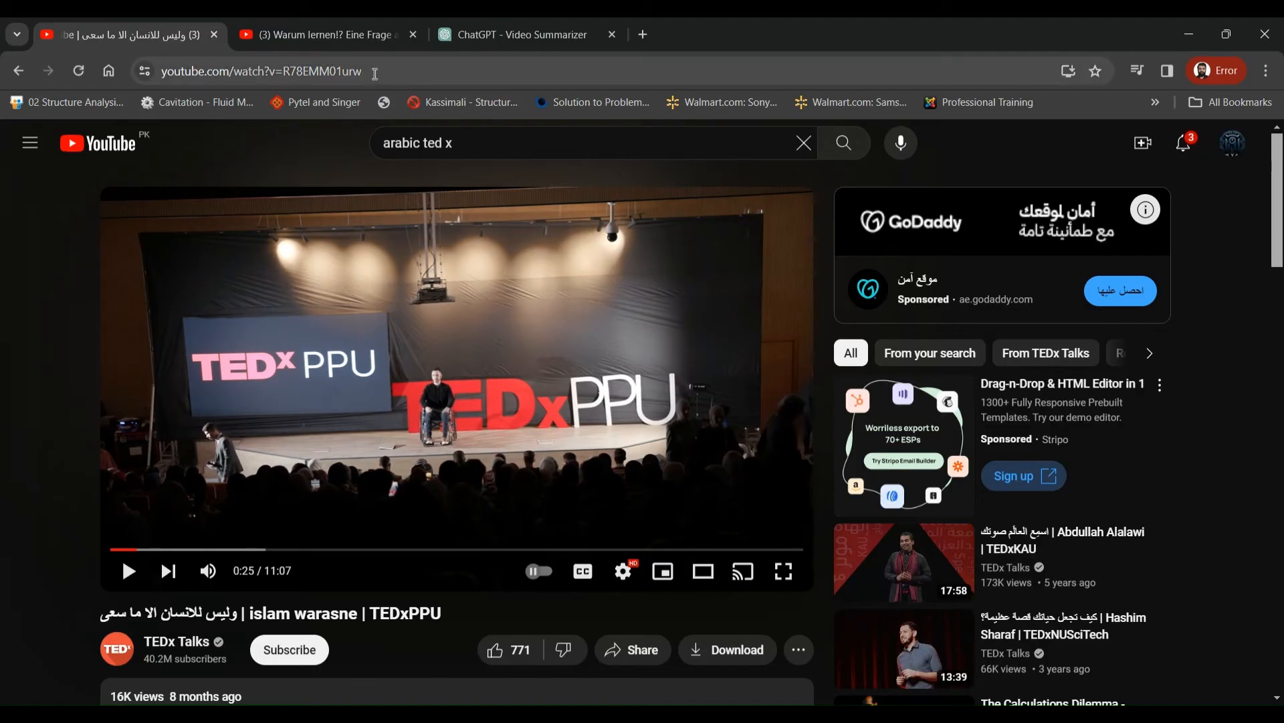
- Copy the Arabic TEDx talk's URL from the address bar and return to the chat
left_click(262, 71)
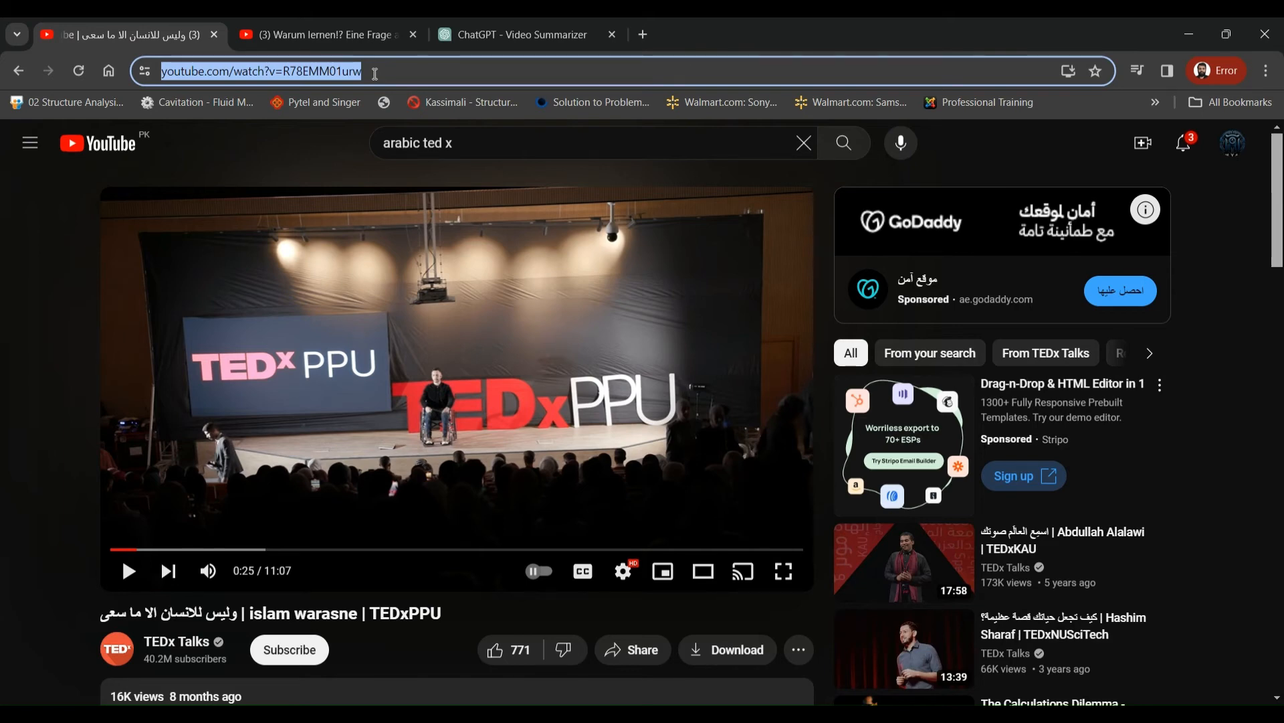
left_click(516, 35)
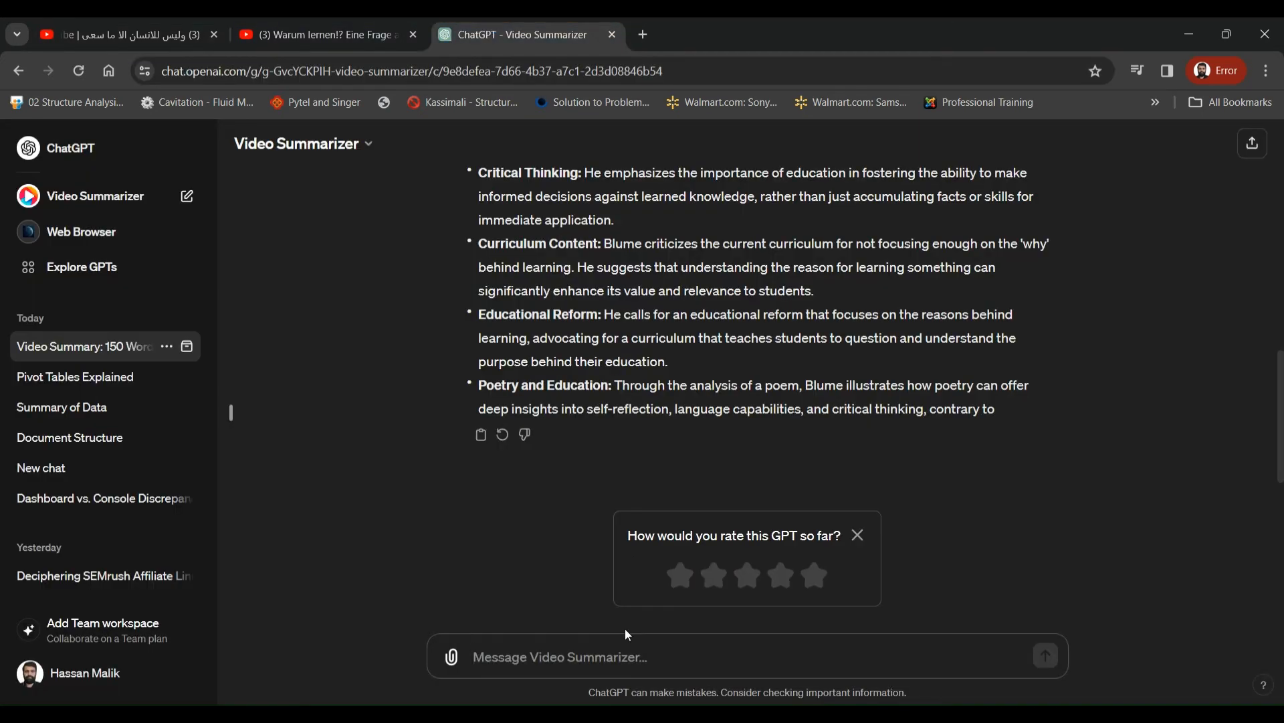
- Send 'can you explain this video in easy words. Here is the link:' with youtube.com/watch?v=R78EMM01urw
type("hey chat")
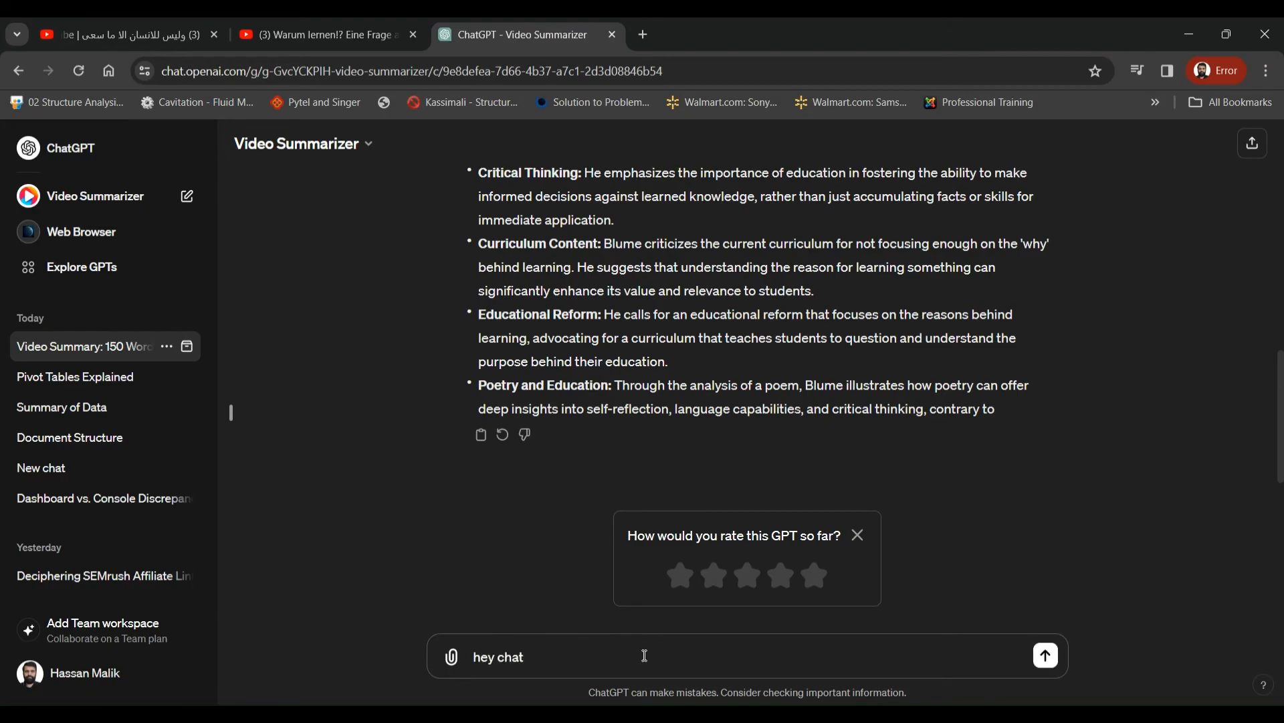
type(". can you")
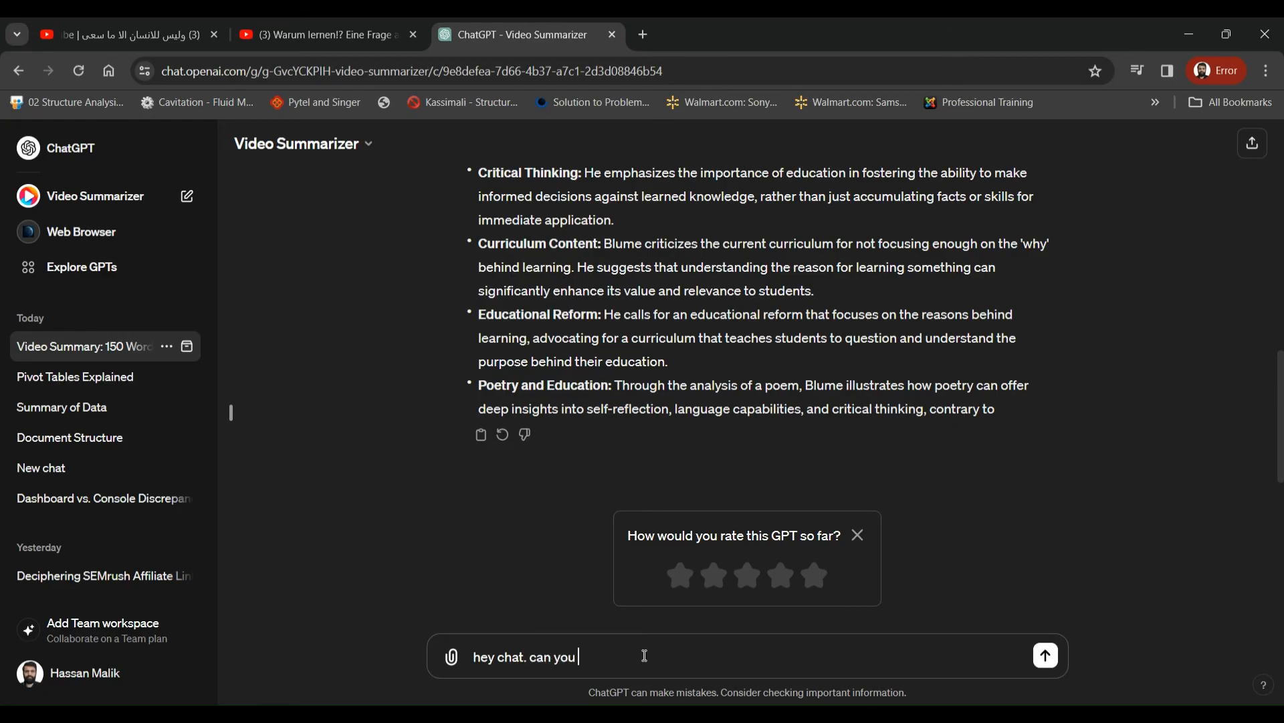
type("expl")
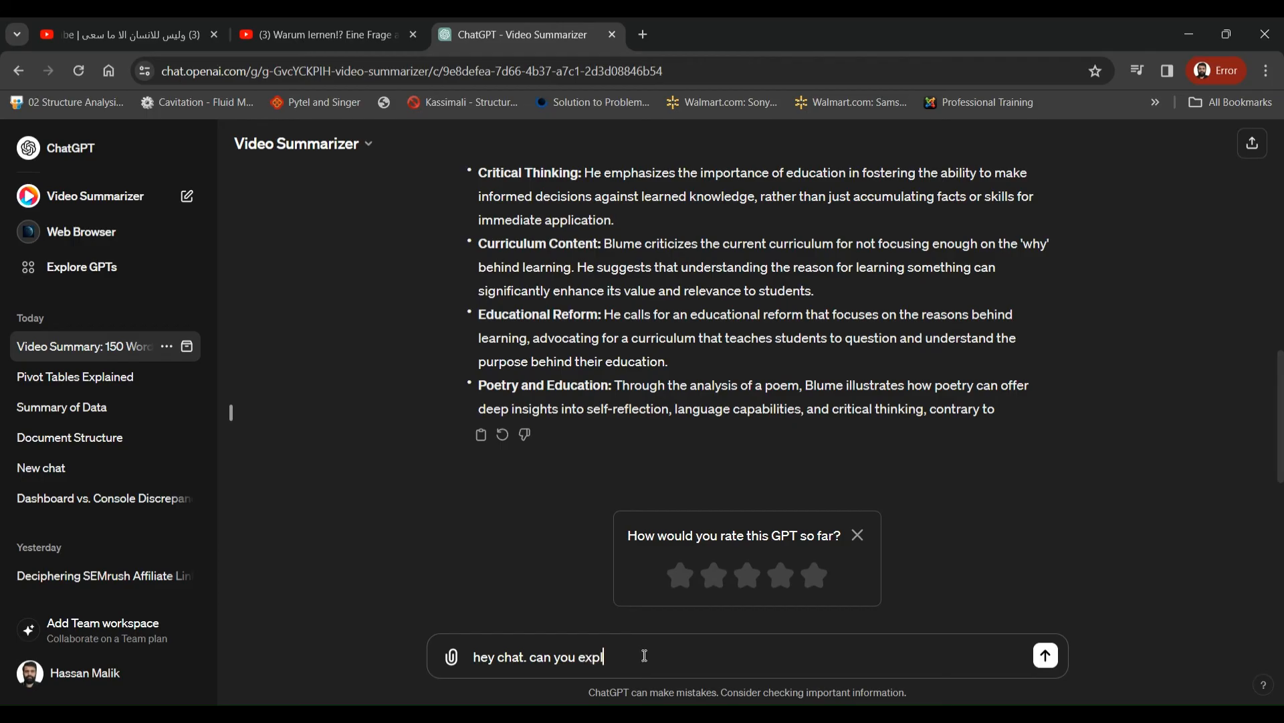
type("ain this video in easy wo")
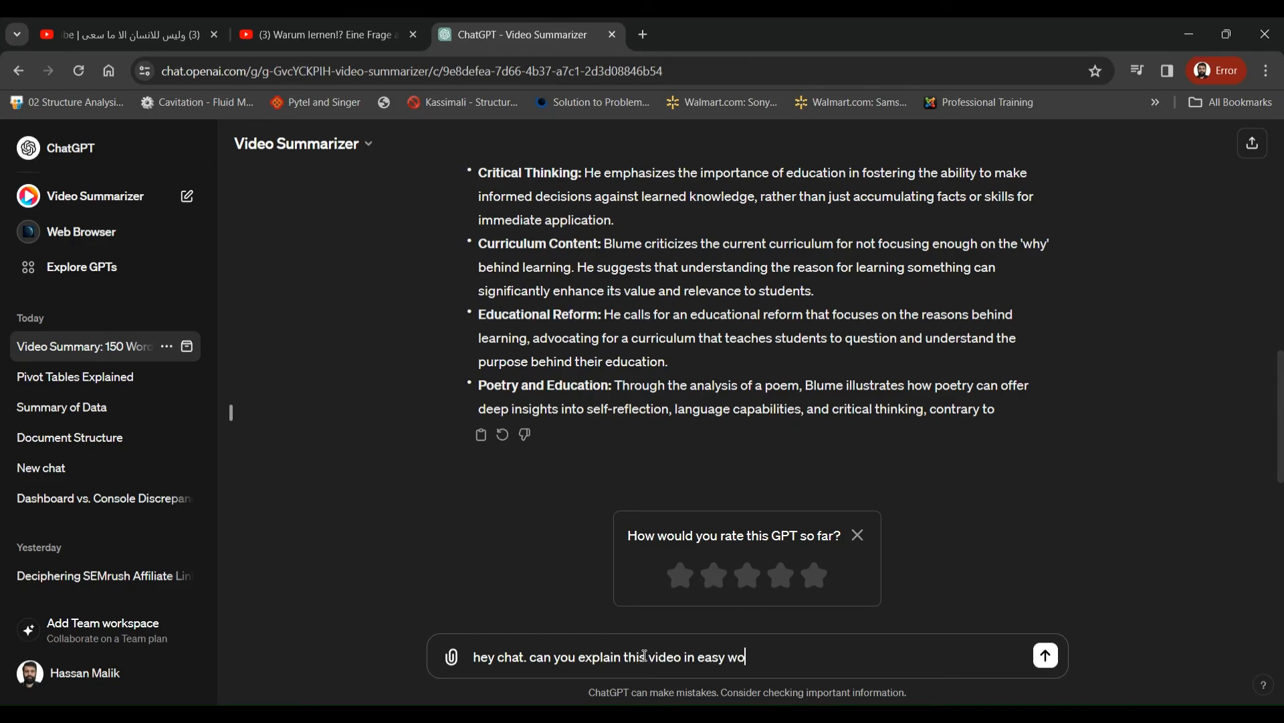
type("rds.")
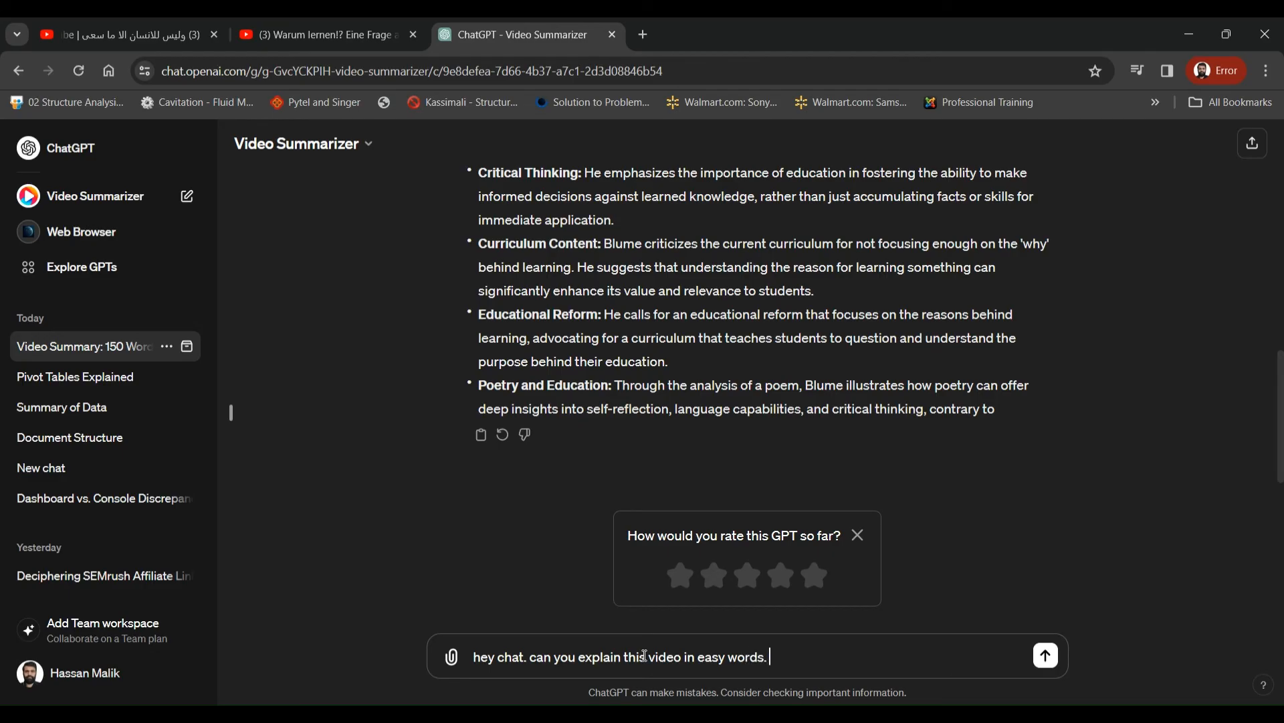
type("Here is the lin")
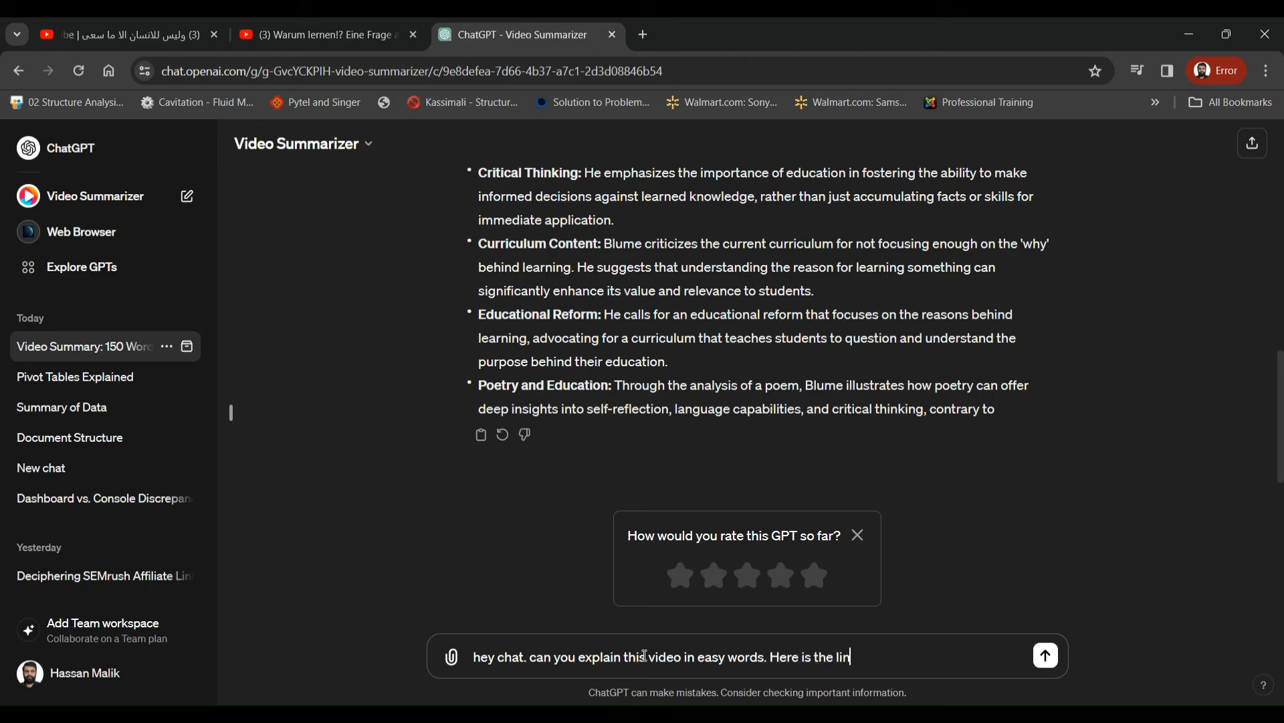
type("https://www.youtube.com/watch?v=R78EMM01urw")
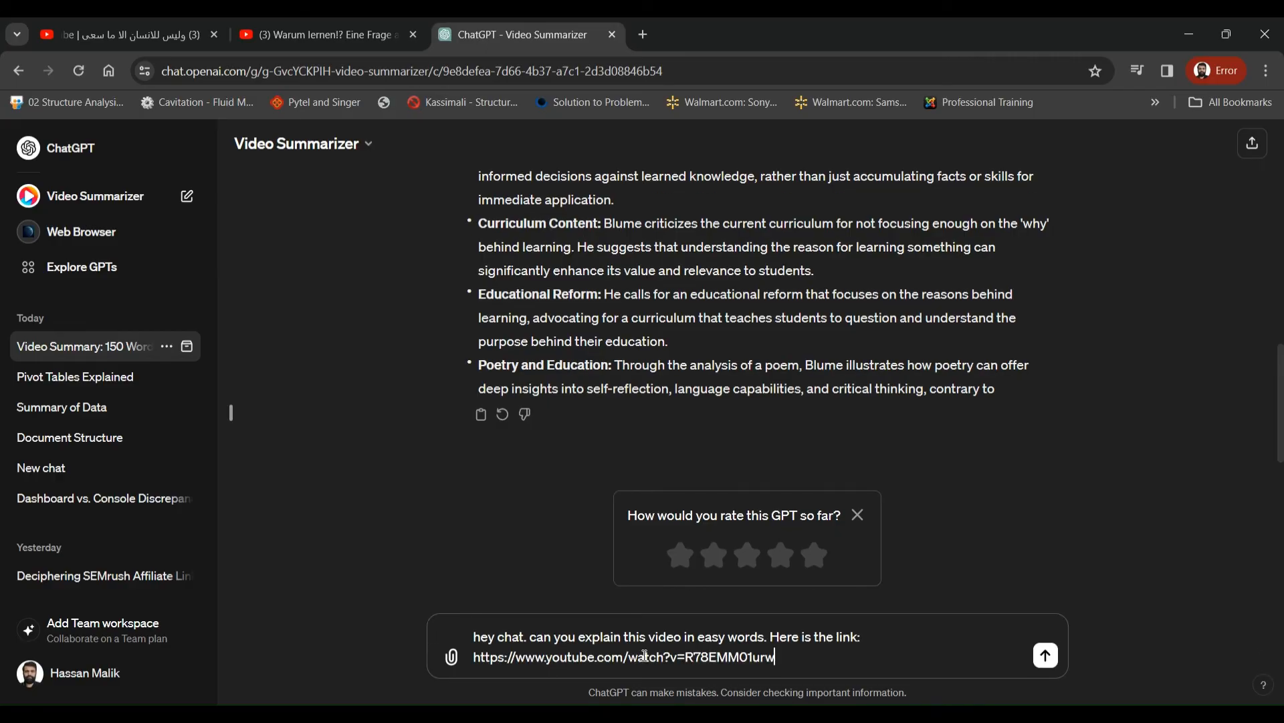
left_click(1045, 656)
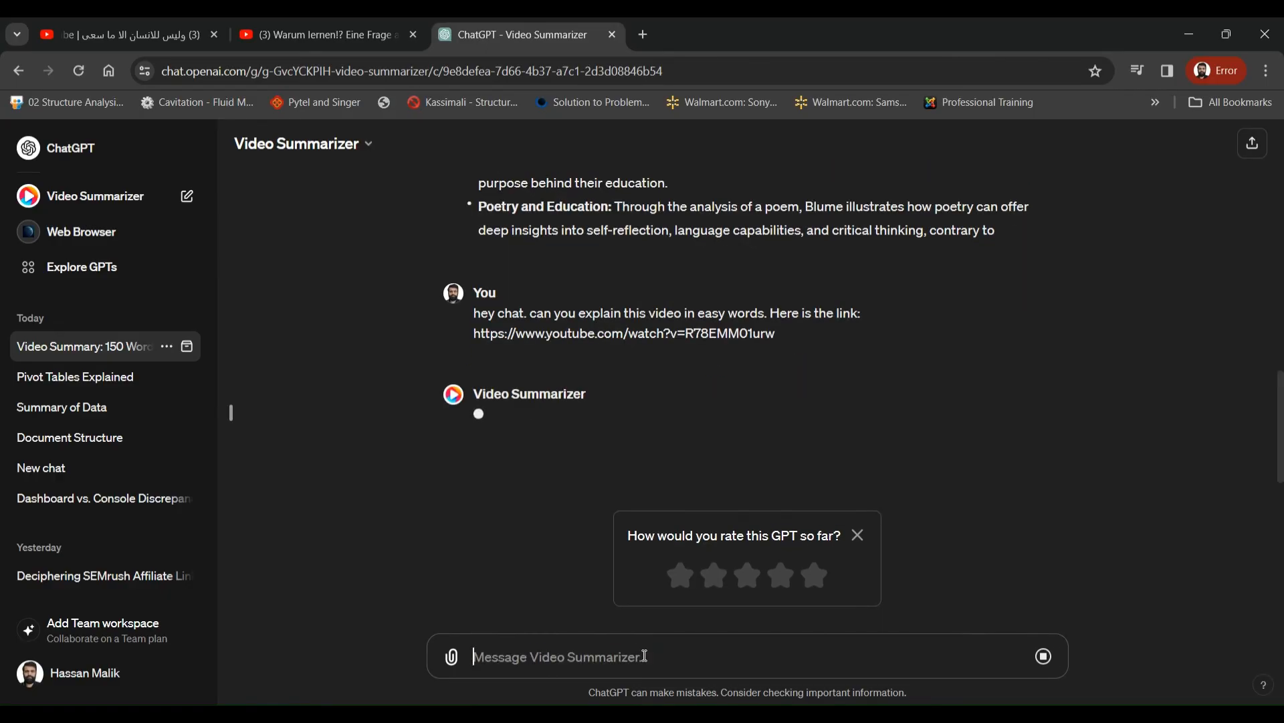